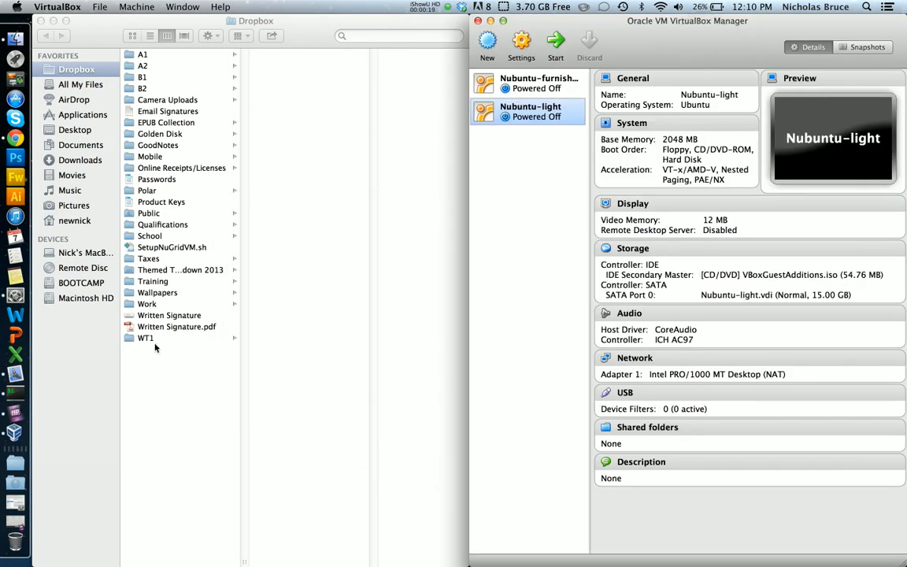
# Make a new folder named nubuntu-light-sf in the Mac home folder using Finder
pyautogui.click(74, 220)
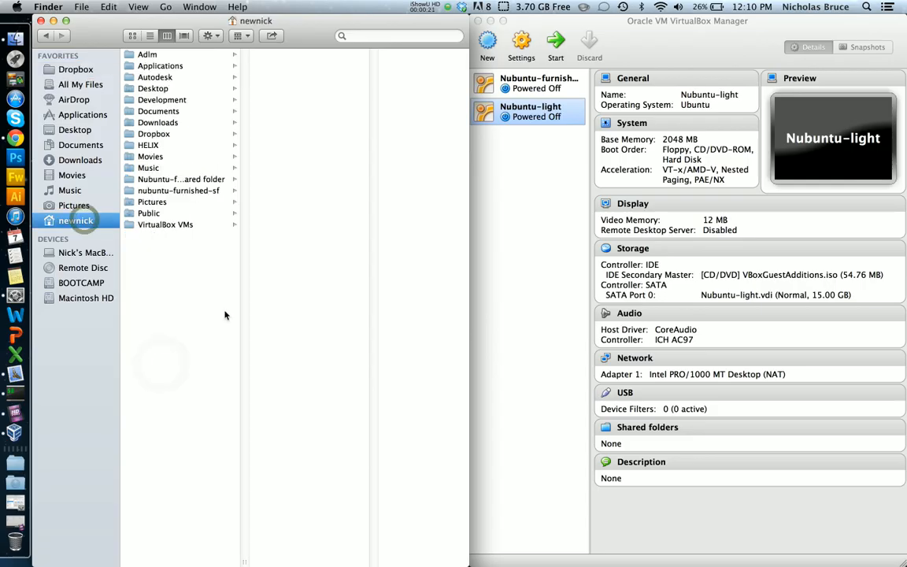
pyautogui.rightClick(225, 315)
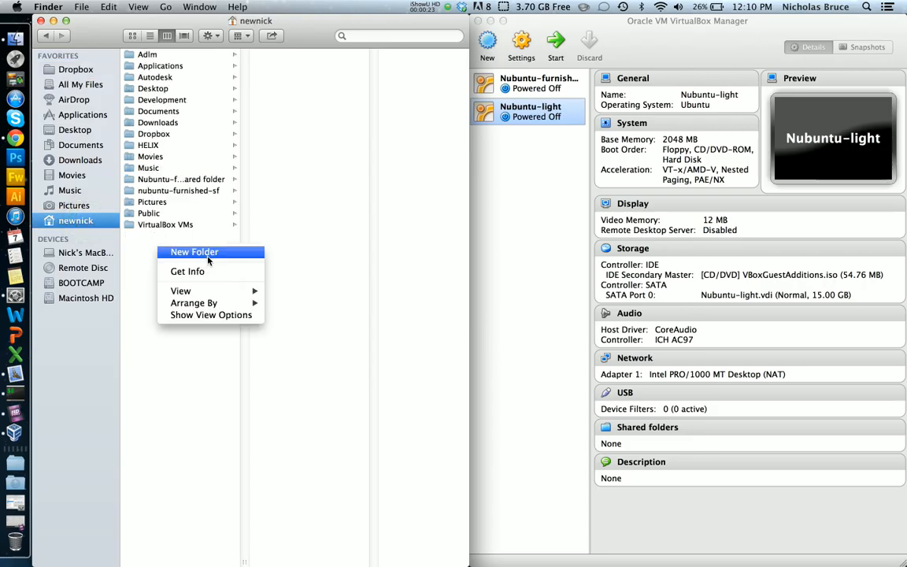
pyautogui.click(194, 252)
pyautogui.write('nubuntu-l')
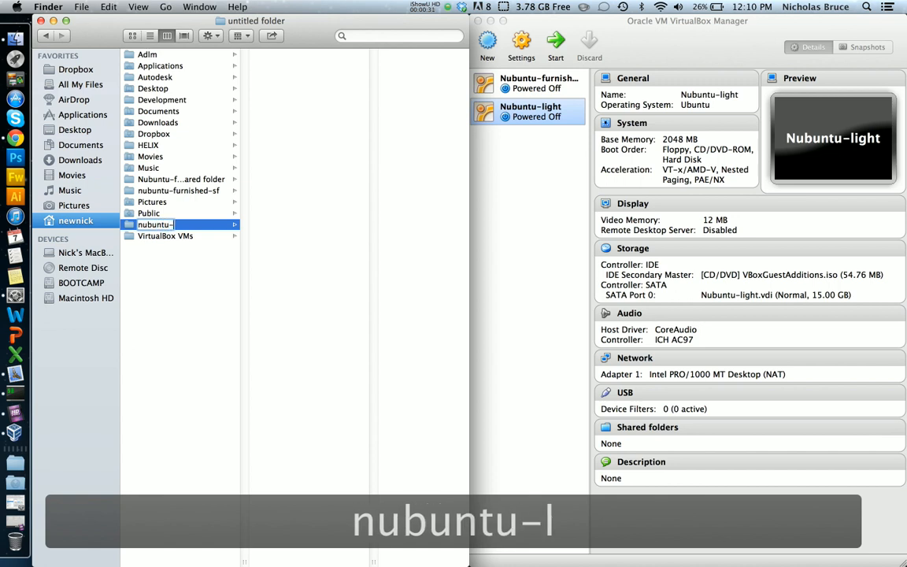
pyautogui.write('ight-s')
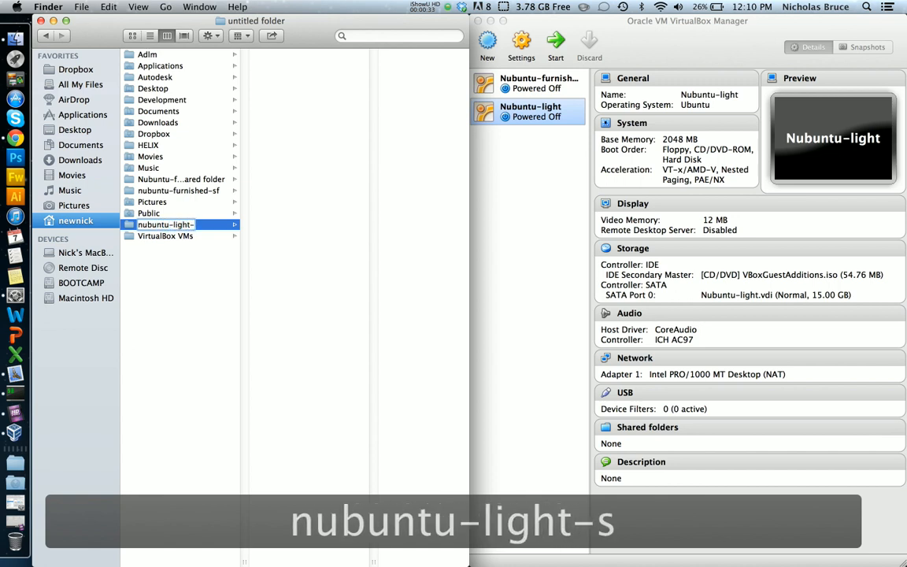
pyautogui.write('ha')
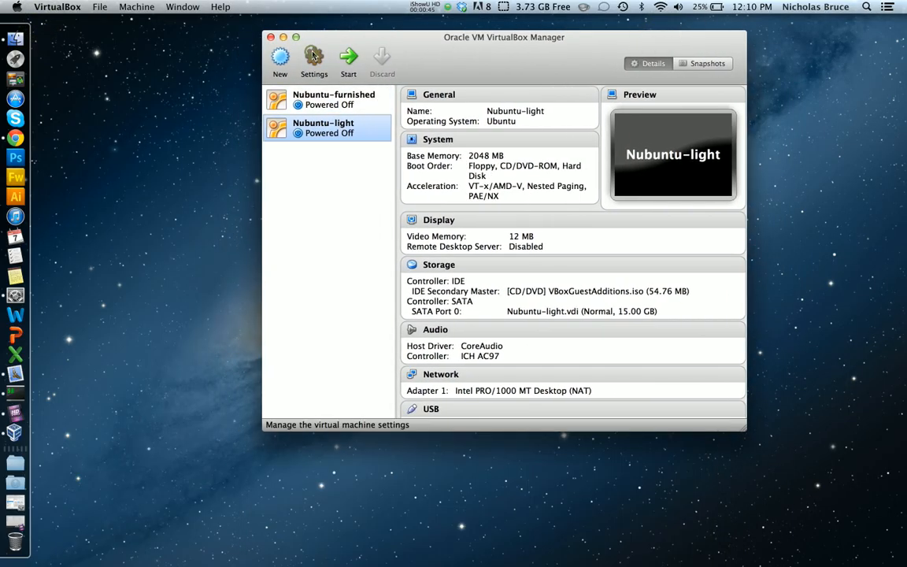
# Add host folder nubuntu-light-sf as an auto-mount share in Nubuntu-light's Shared Folders settings, and save
pyautogui.click(314, 56)
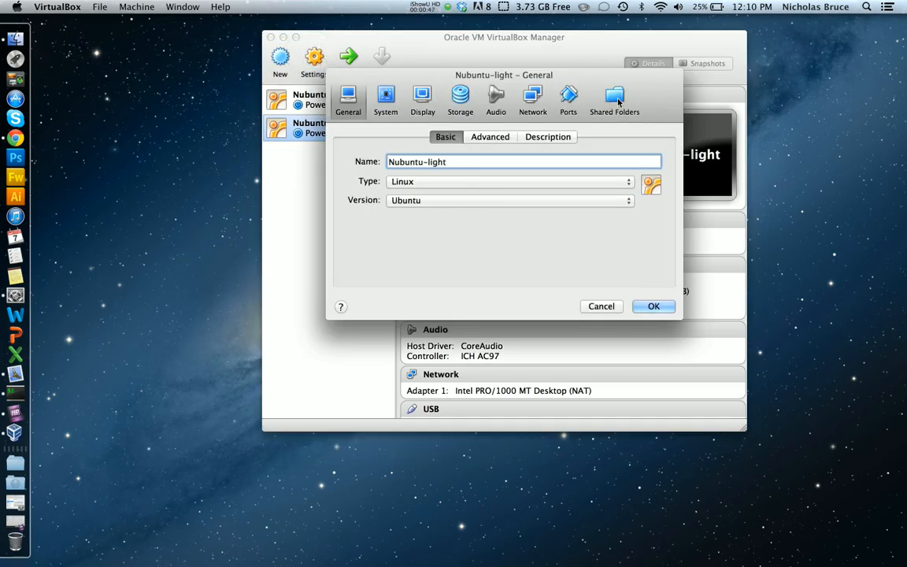
pyautogui.click(614, 98)
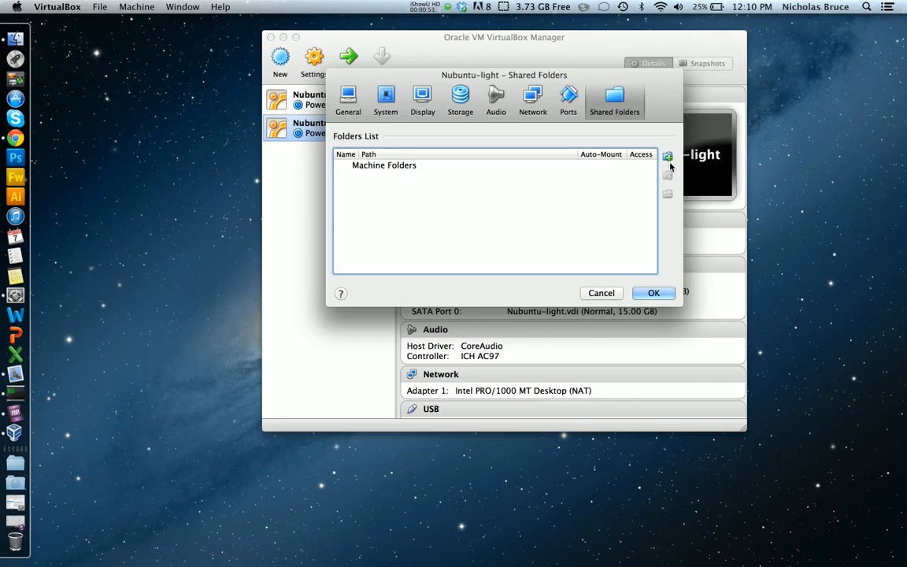
pyautogui.click(666, 156)
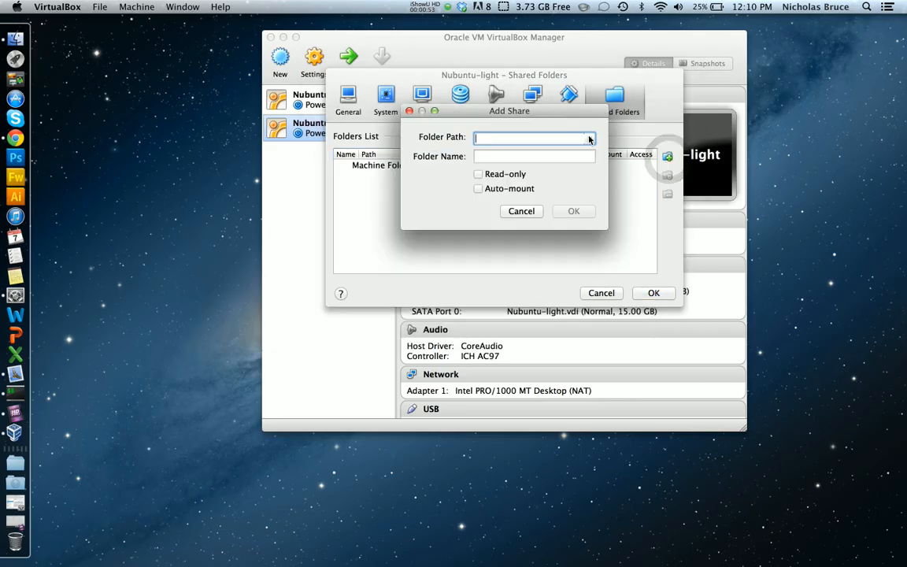
pyautogui.click(590, 137)
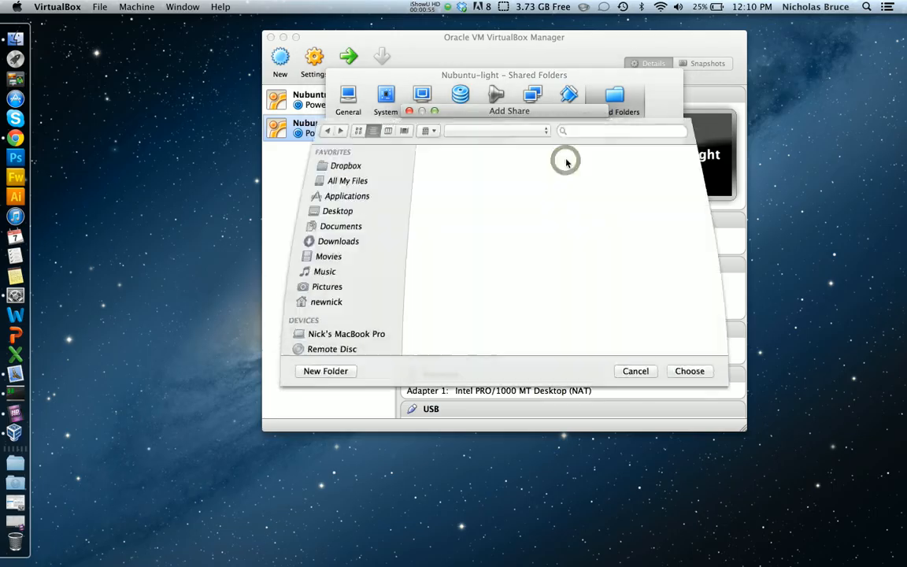
pyautogui.click(325, 302)
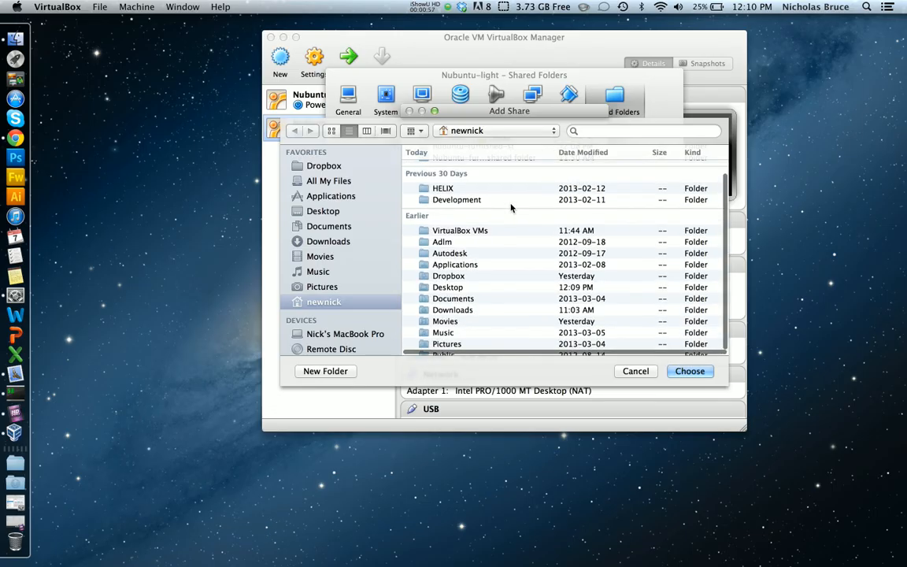
pyautogui.click(463, 166)
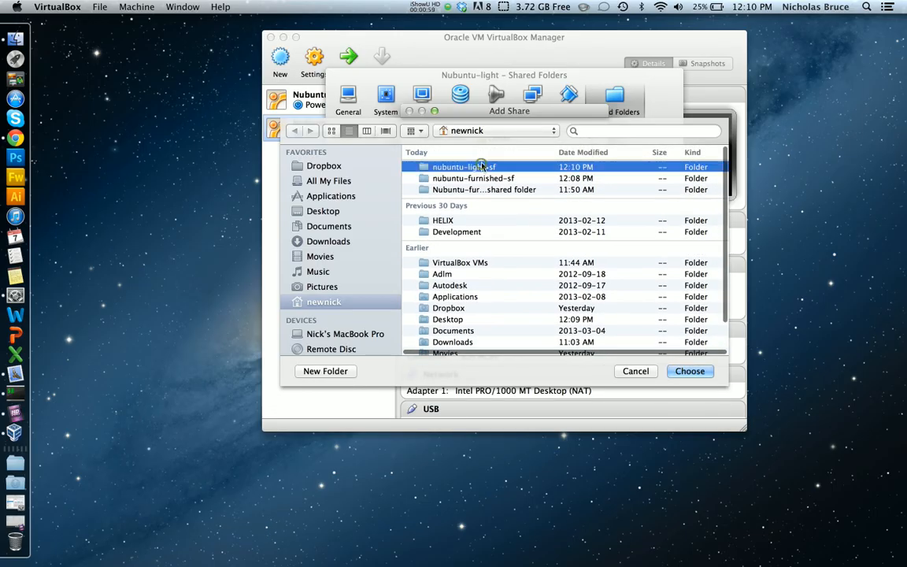
pyautogui.click(689, 371)
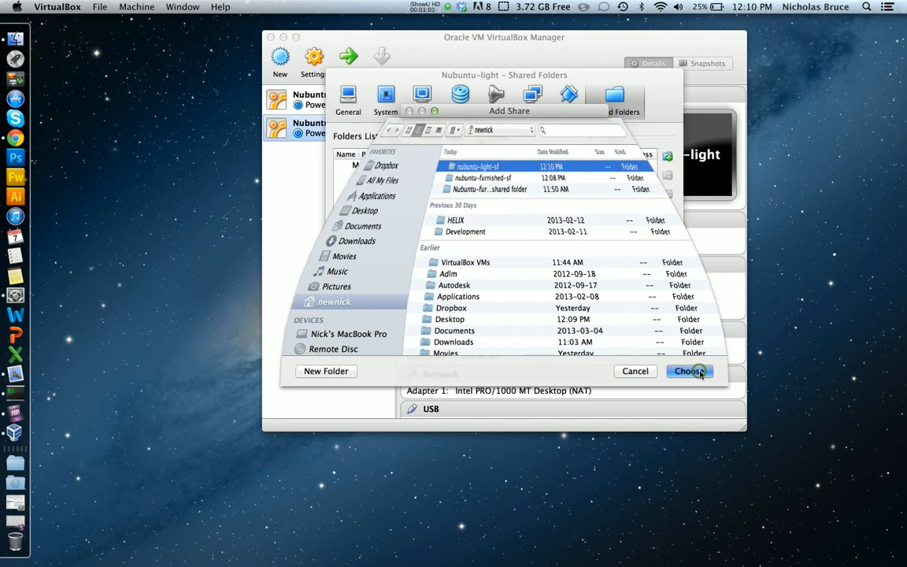
pyautogui.click(689, 371)
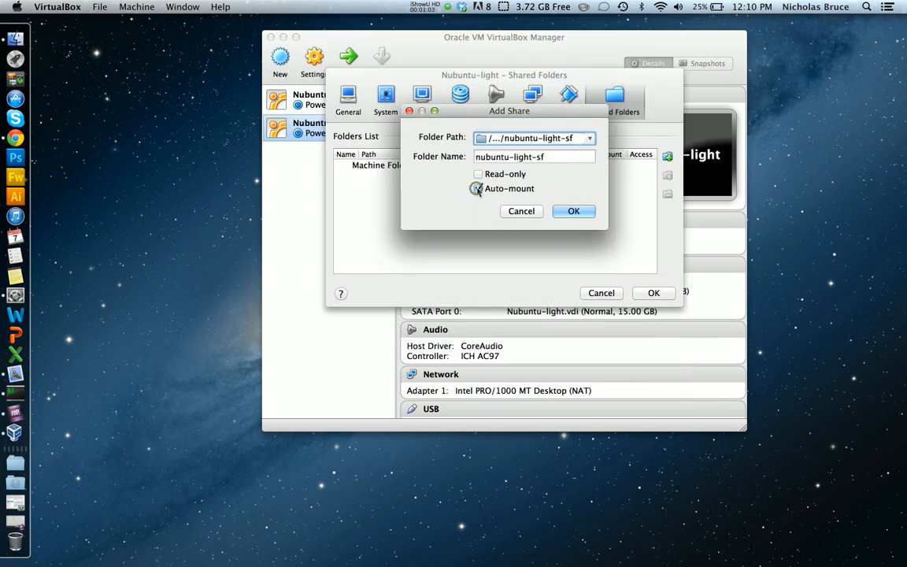
pyautogui.click(573, 211)
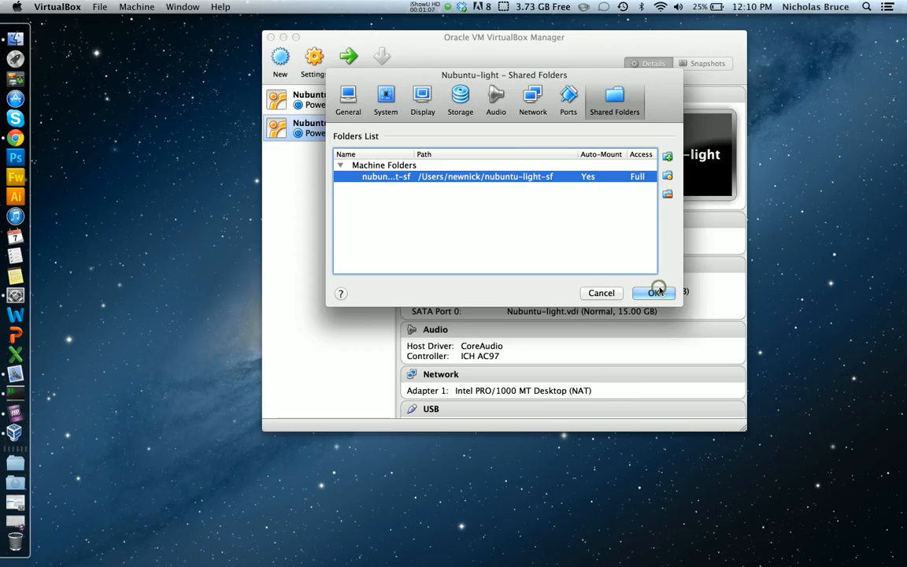
pyautogui.click(655, 292)
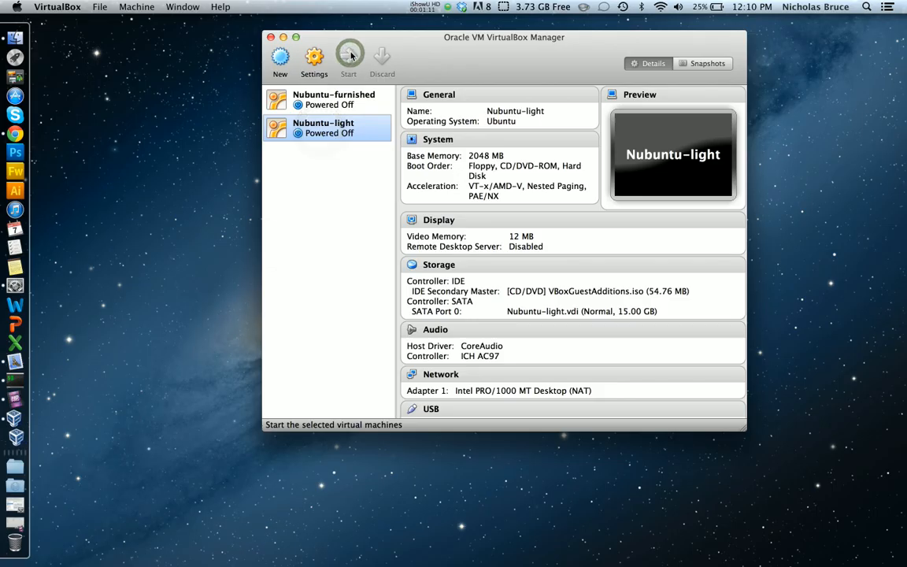
# Start Nubuntu-light, log in to Ubuntu, and insert the Guest Additions disc, retrying once
pyautogui.click(348, 56)
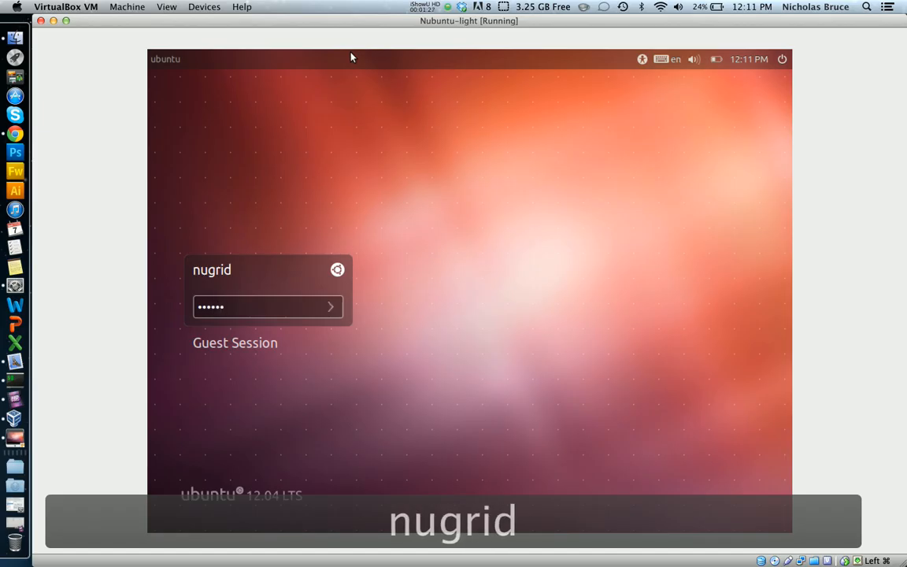
pyautogui.click(330, 306)
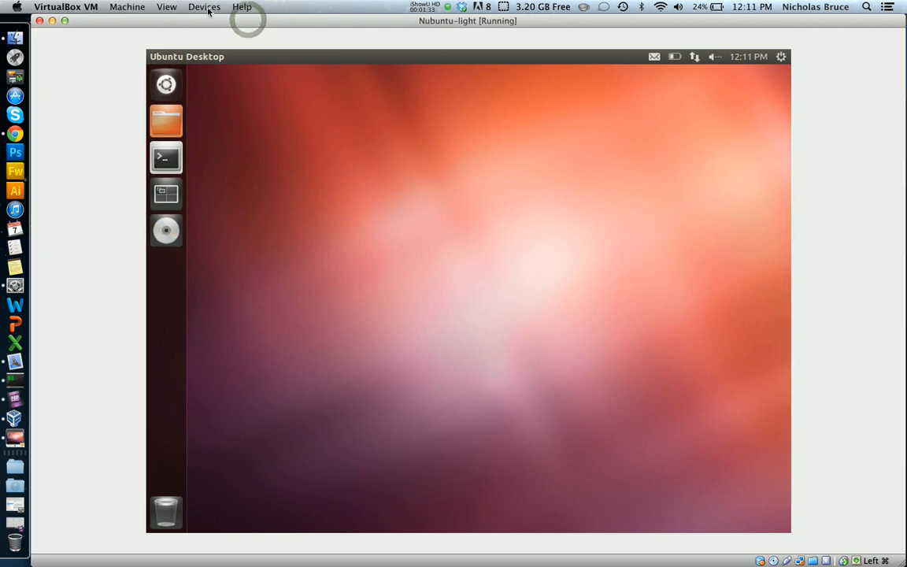
pyautogui.click(204, 6)
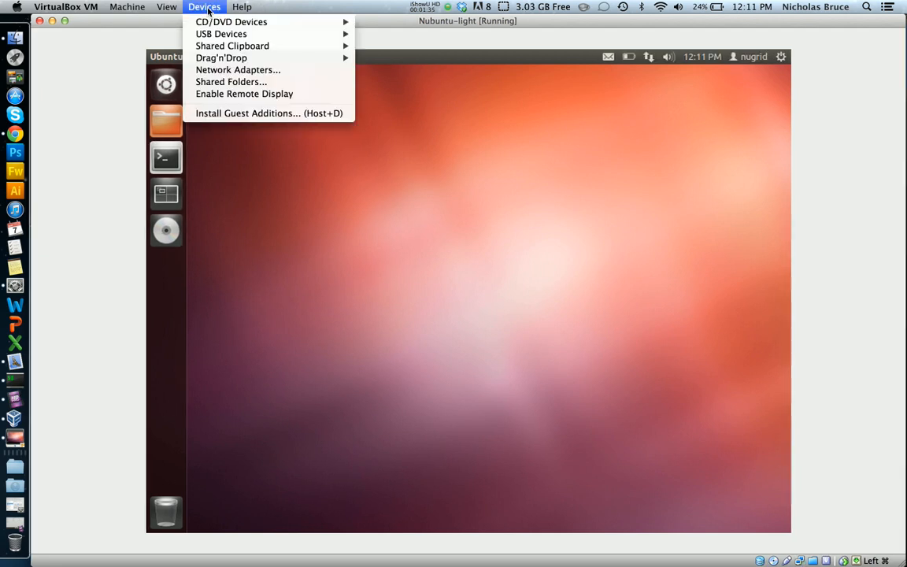
pyautogui.moveTo(213, 120)
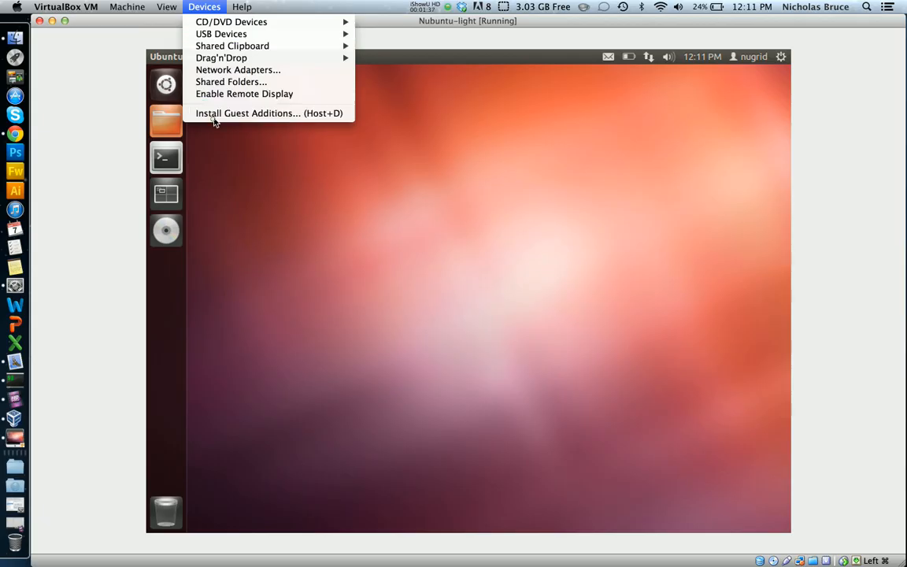
pyautogui.click(268, 113)
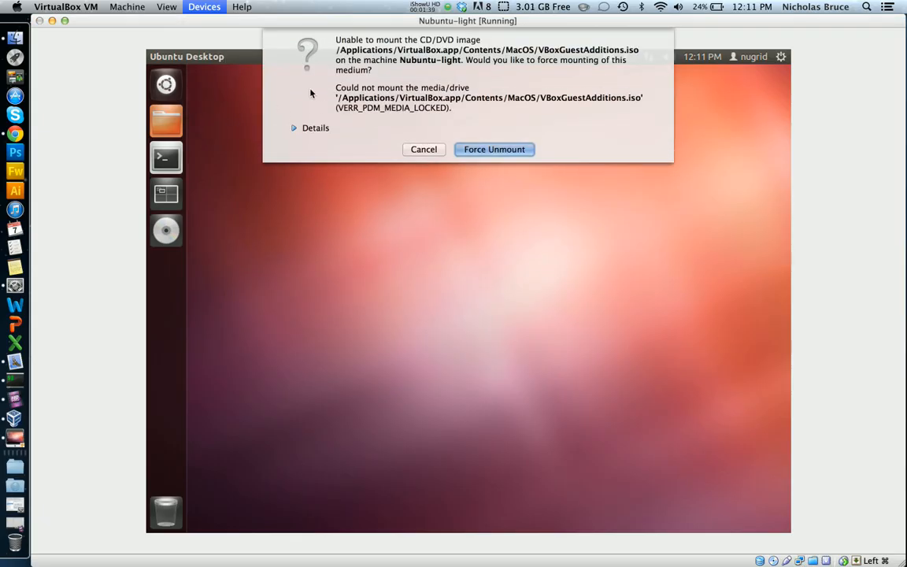
pyautogui.moveTo(455, 119)
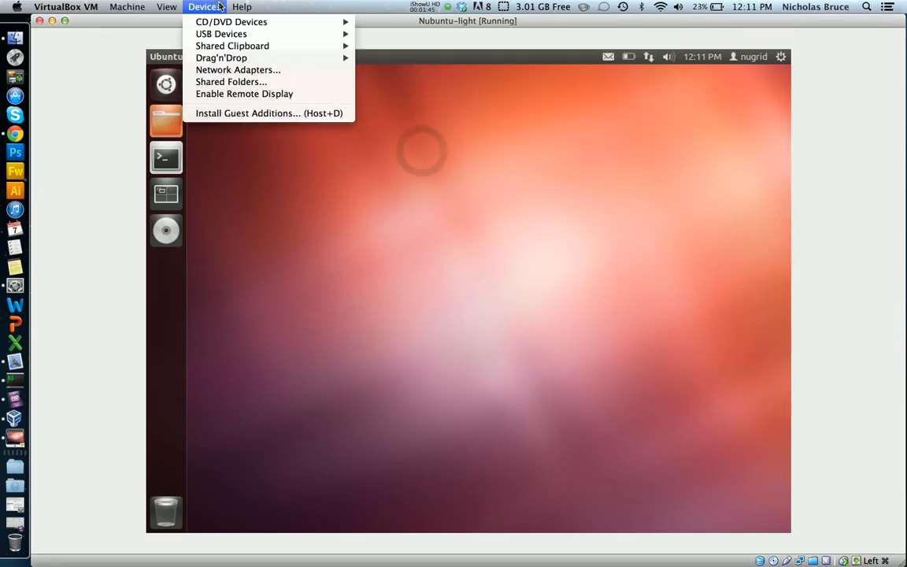
pyautogui.moveTo(269, 113)
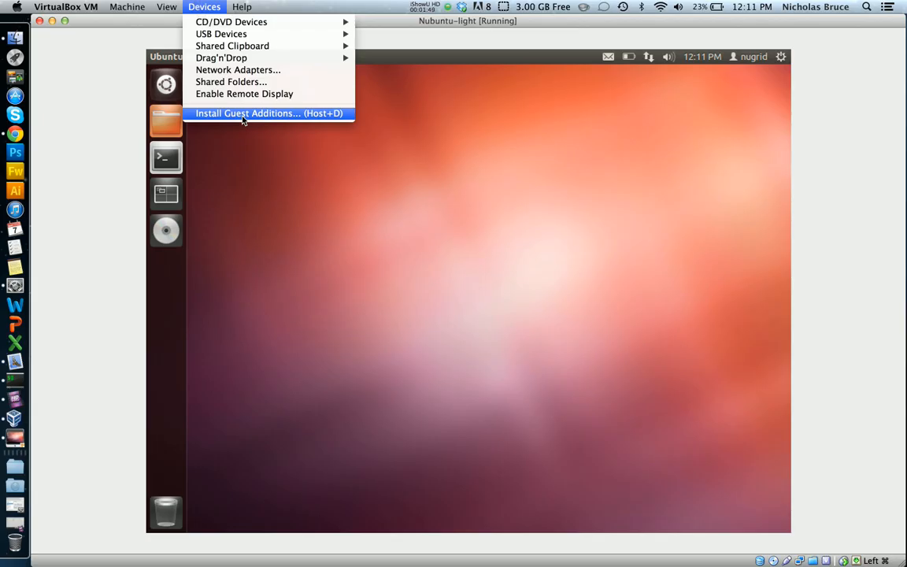
pyautogui.click(269, 113)
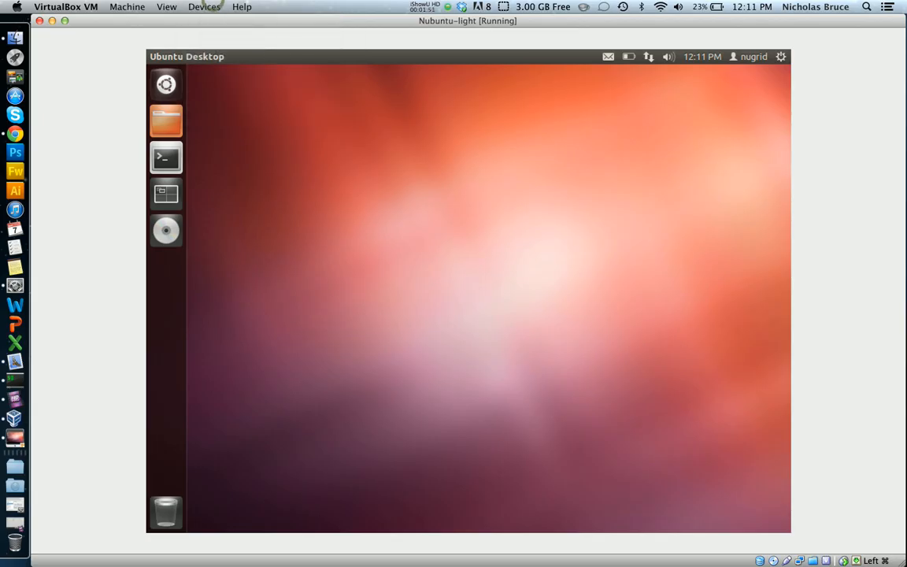
pyautogui.moveTo(220, 248)
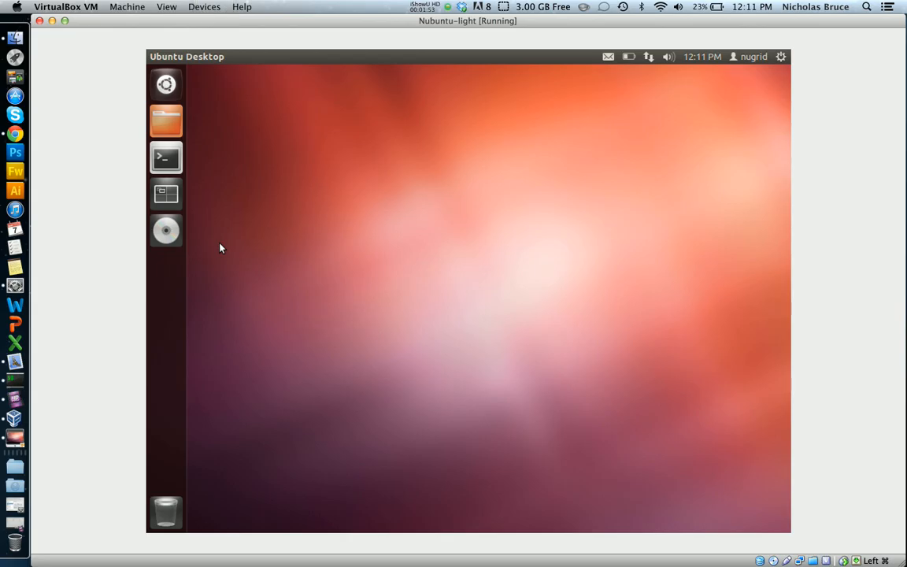
pyautogui.moveTo(165, 156)
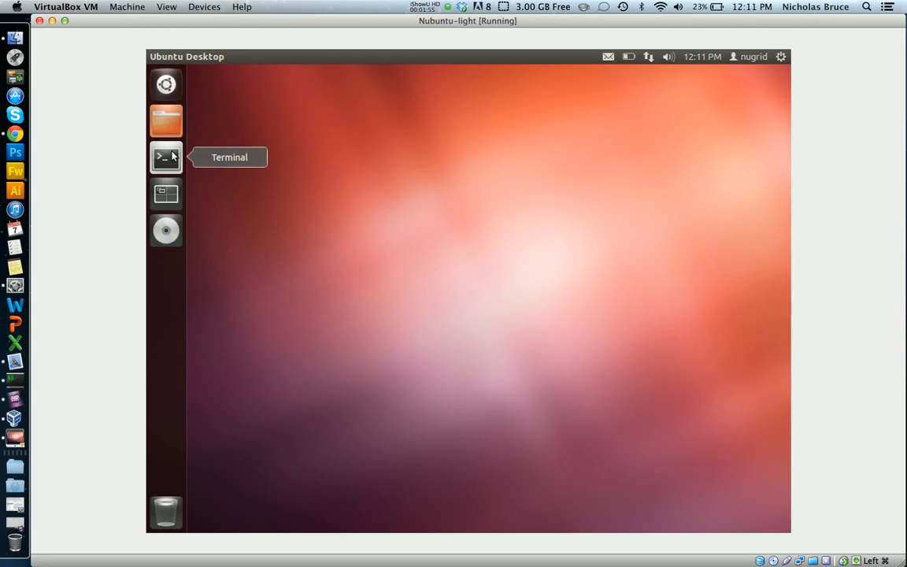
# In a guest terminal, add user nugrid to the vboxsf group with sudo adduser
pyautogui.click(166, 157)
pyautogui.write('s')
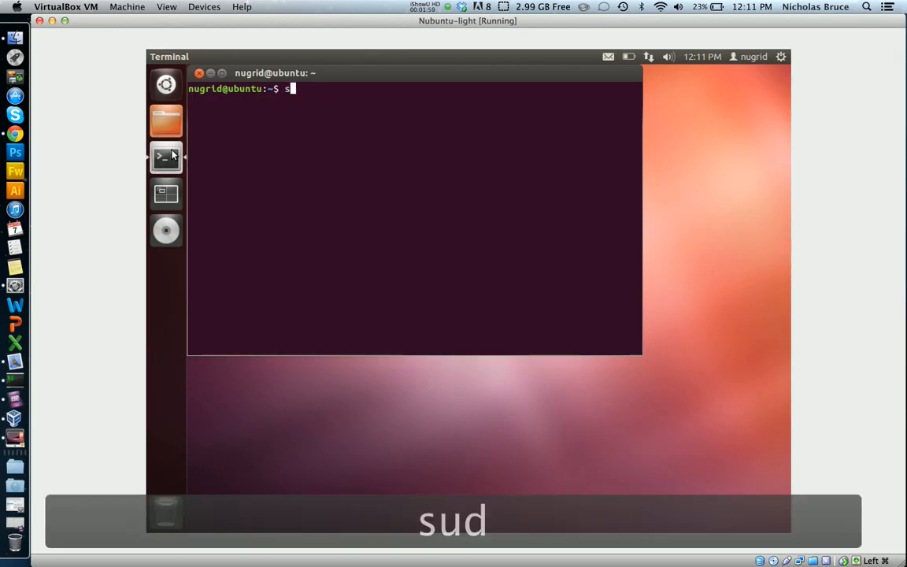
pyautogui.write('udo adduser nu')
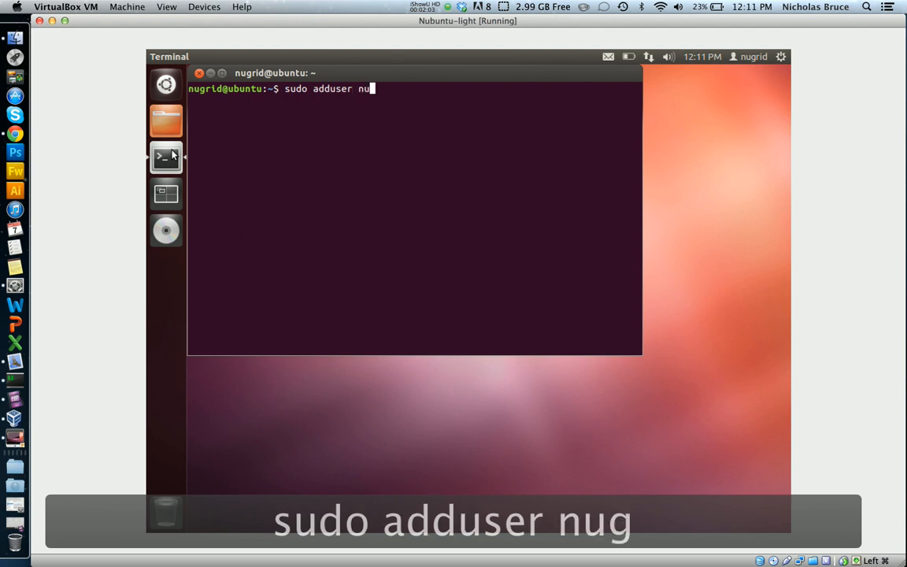
pyautogui.write('rid vb')
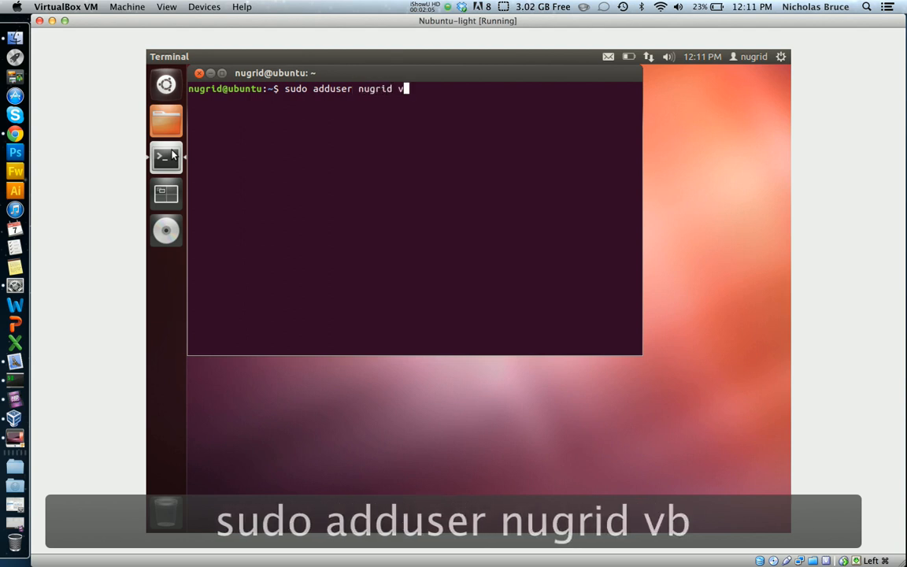
pyautogui.write('boxsf')
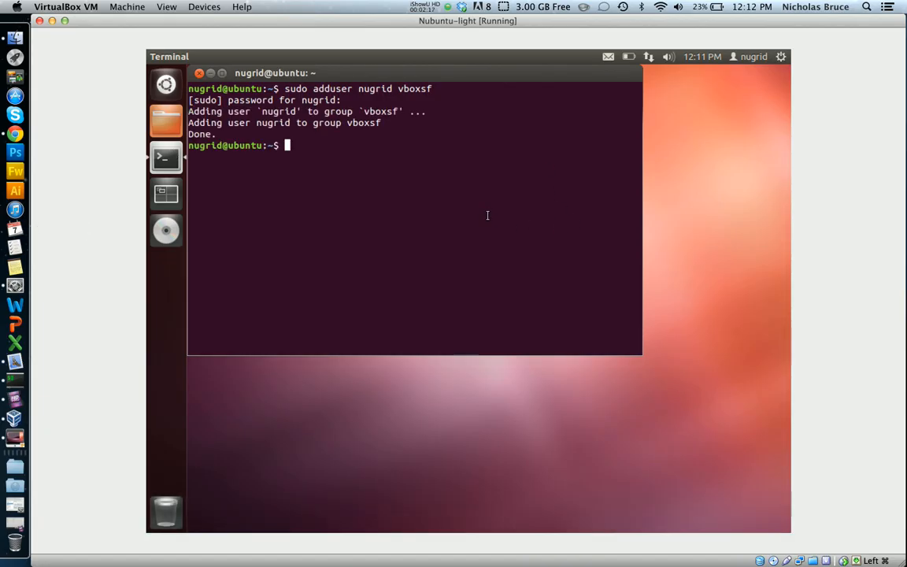
# Restart the Ubuntu guest with sudo reboot
pyautogui.write('sudo')
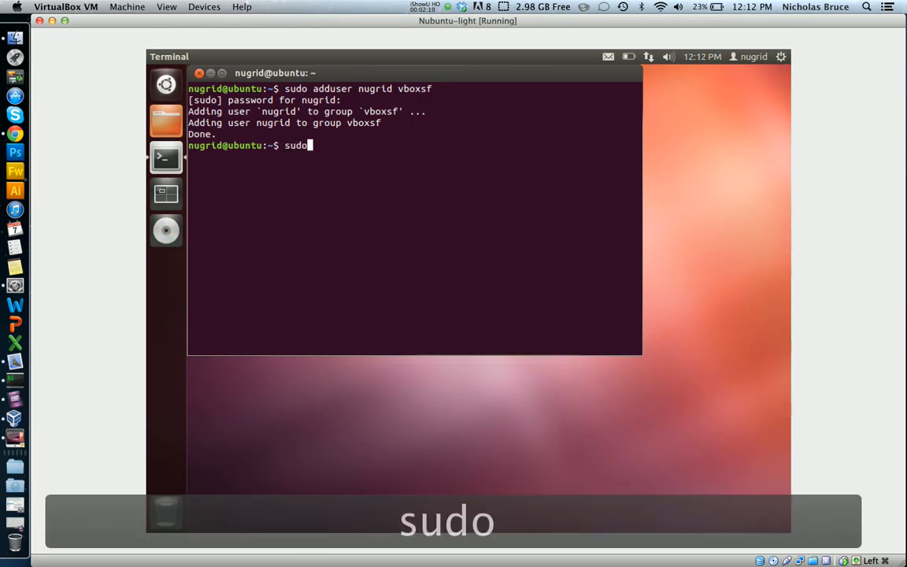
pyautogui.write('reboot')
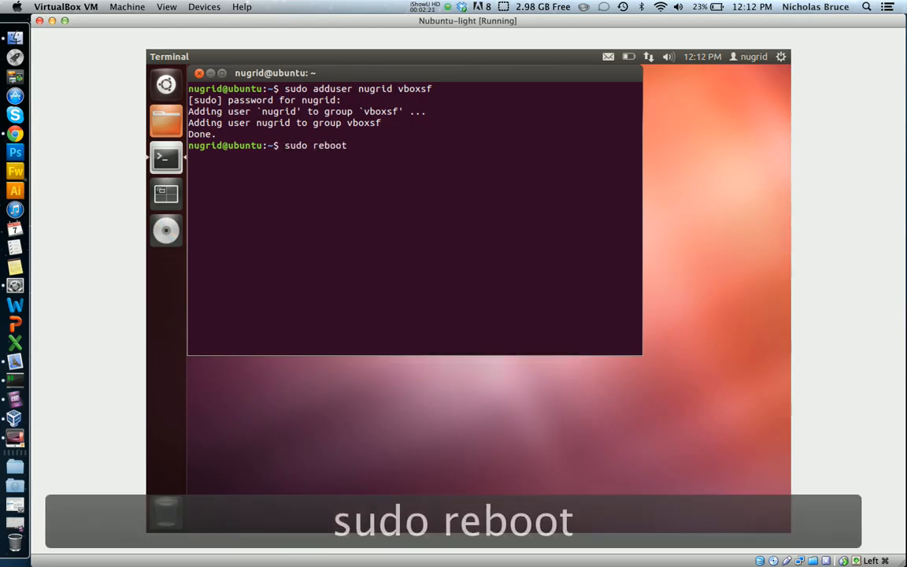
pyautogui.press('Return')
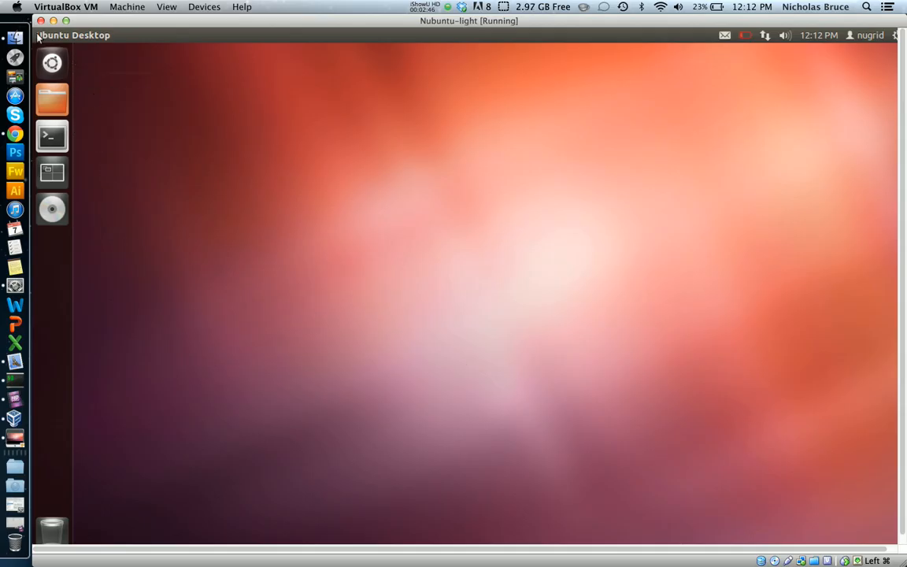
# Browse the guest file system to /media/sf_nubuntu-light-sf
pyautogui.click(52, 98)
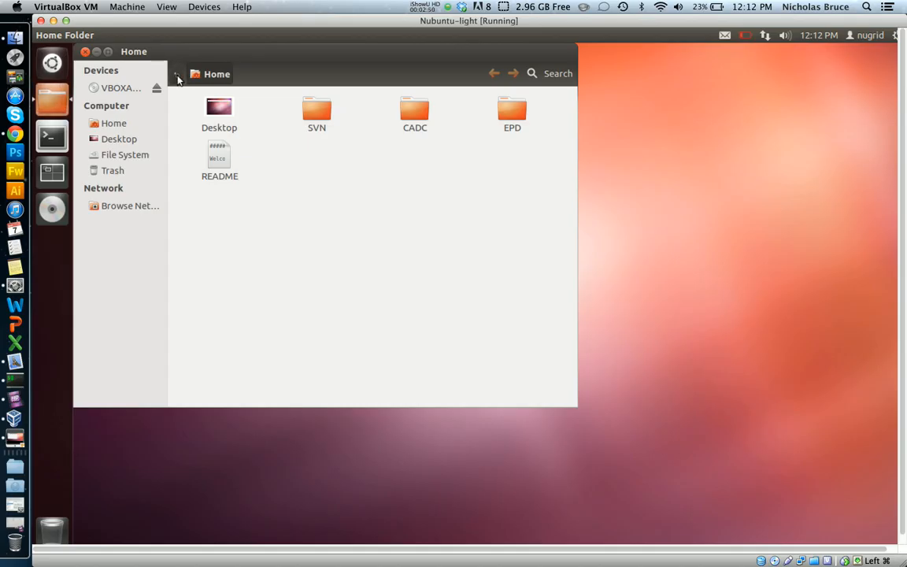
pyautogui.click(125, 154)
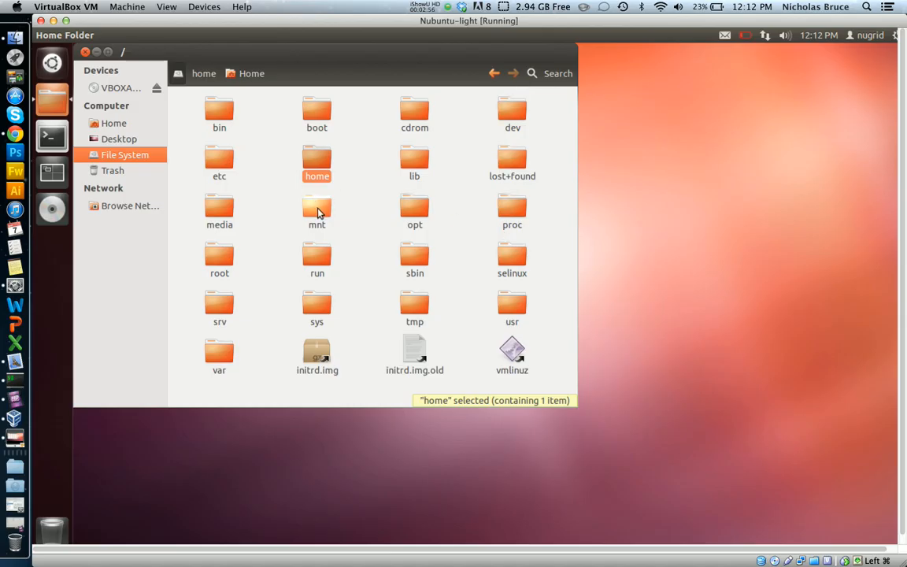
pyautogui.doubleClick(219, 209)
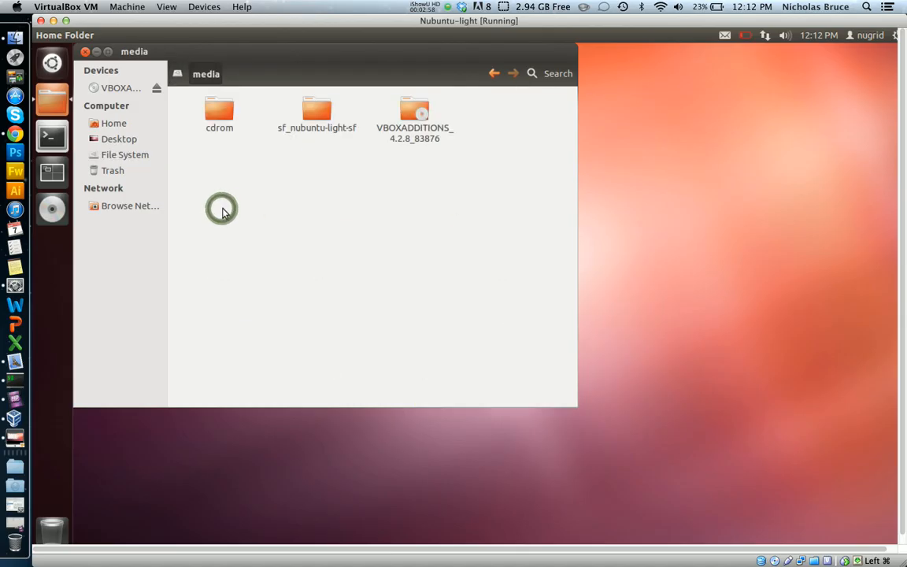
pyautogui.click(316, 112)
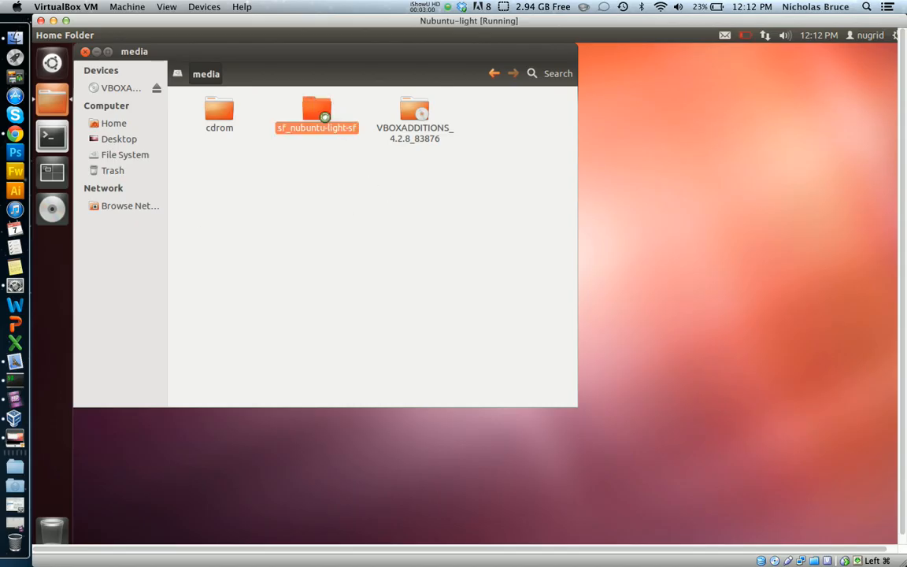
pyautogui.doubleClick(316, 115)
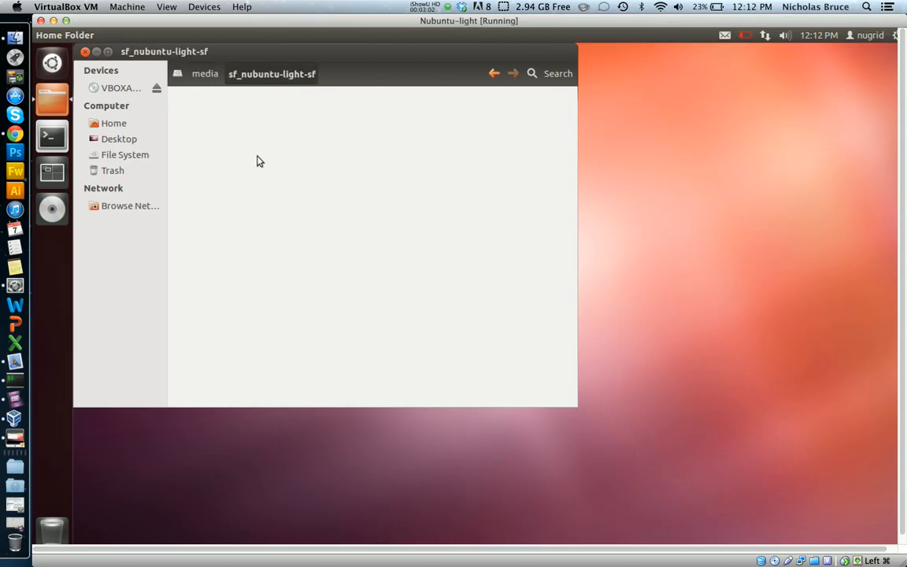
# Create an empty document named testdocument in the shared folder
pyautogui.rightClick(260, 161)
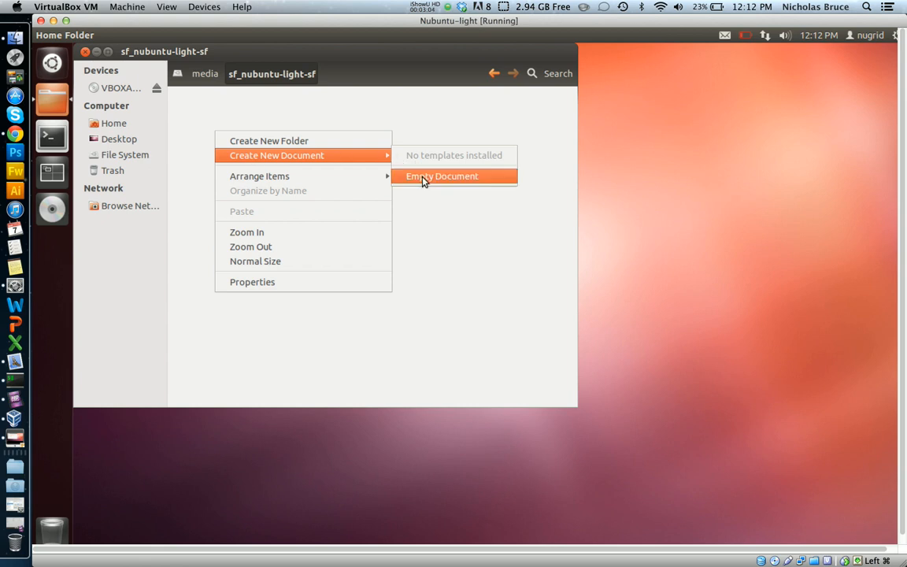
pyautogui.click(441, 176)
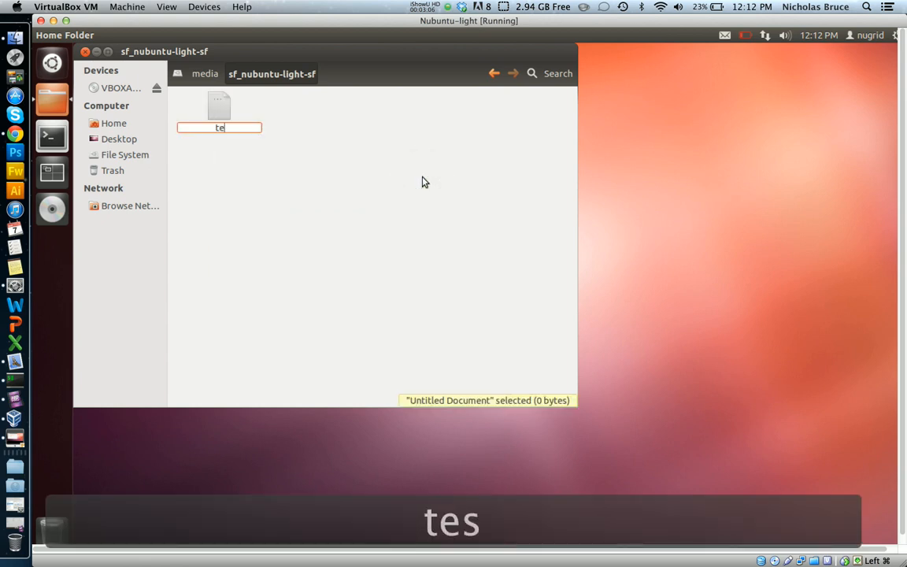
pyautogui.write('stdocument')
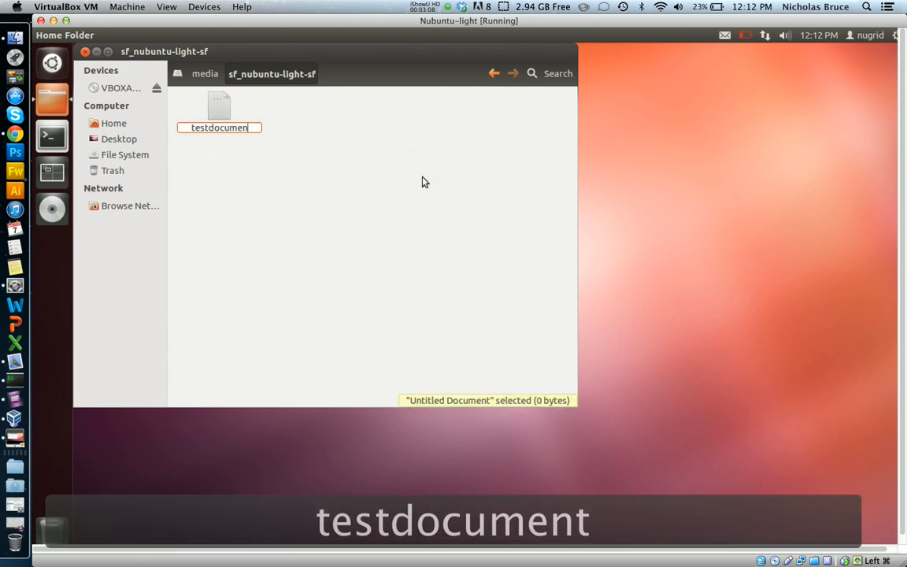
pyautogui.press('Return')
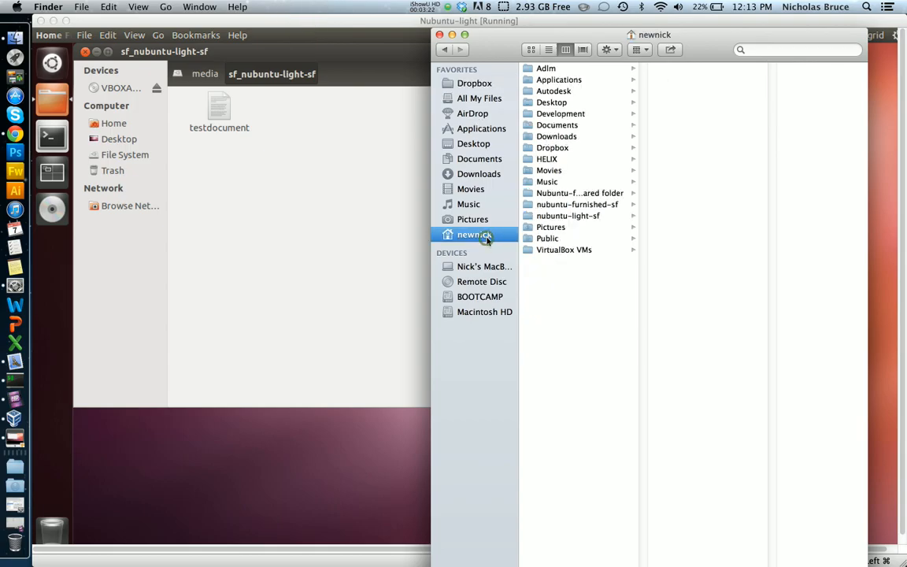
# View nubuntu-light-sf in the Mac home folder to confirm testdocument is there
pyautogui.click(550, 227)
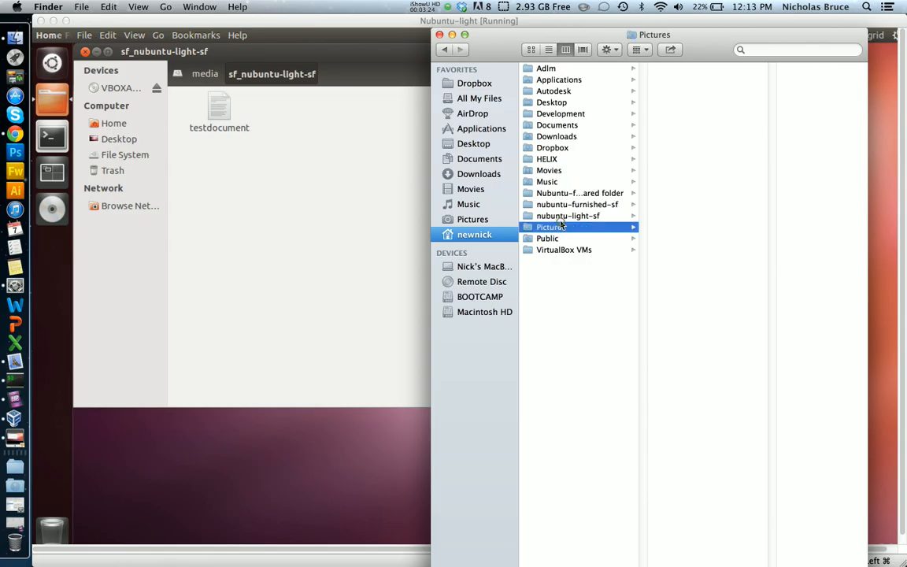
pyautogui.click(567, 215)
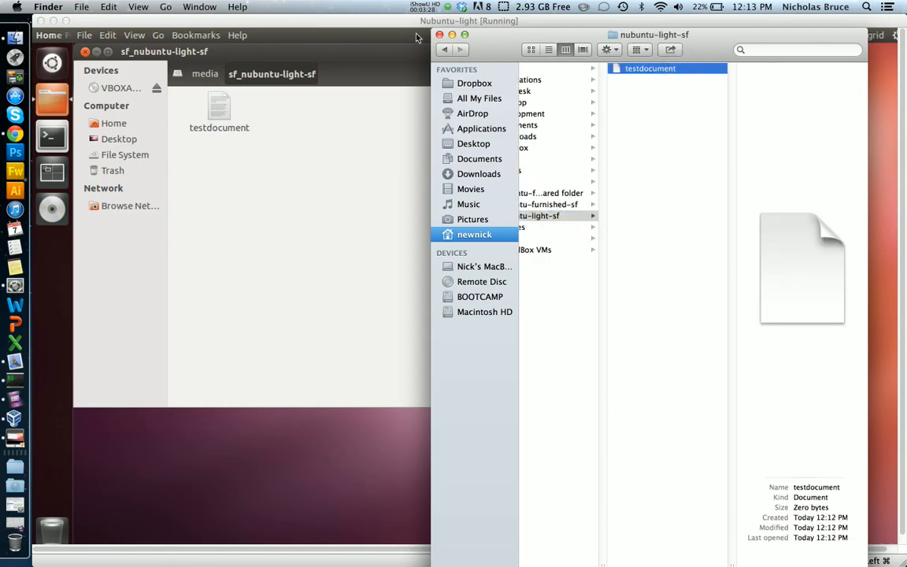
pyautogui.click(433, 6)
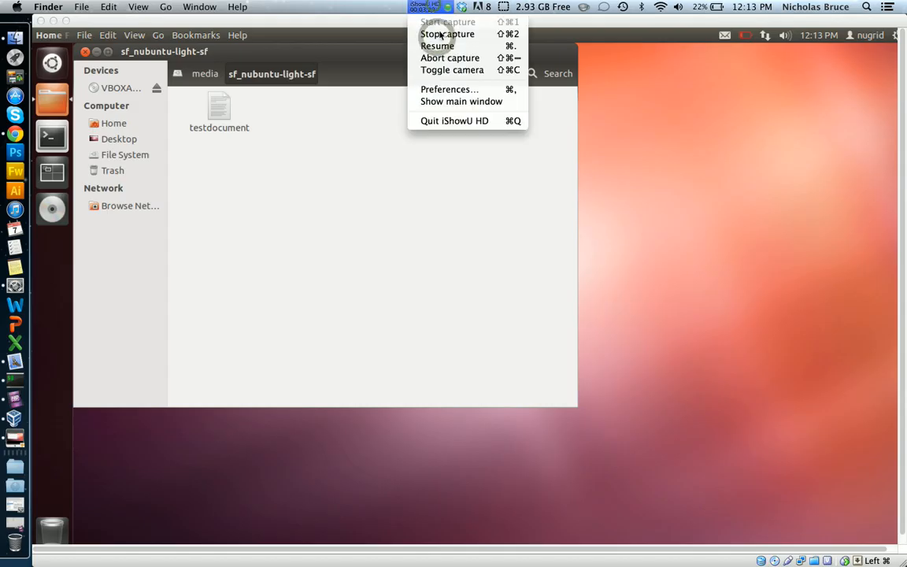